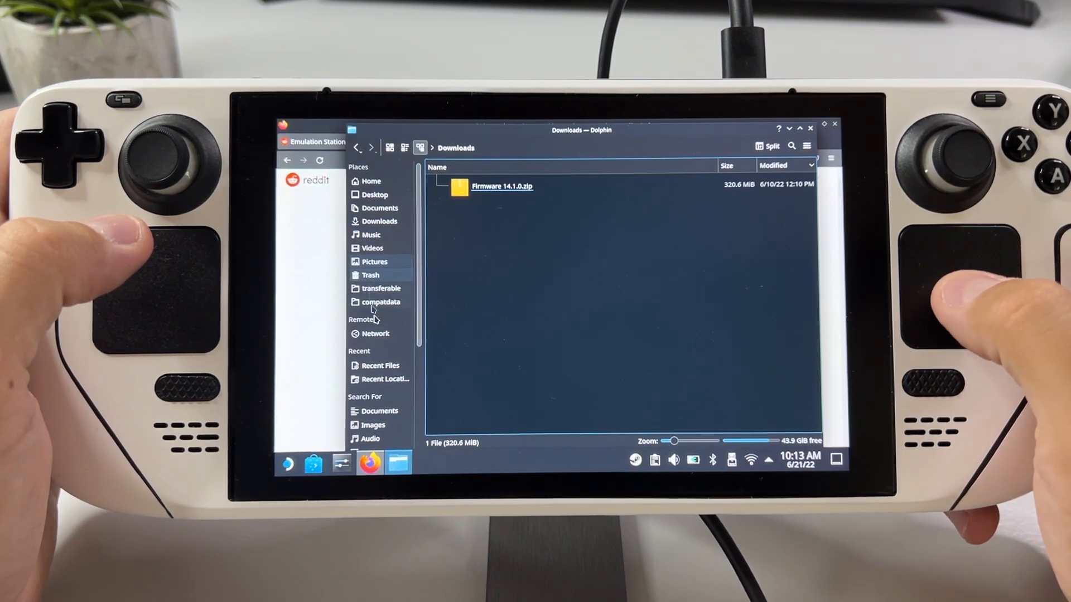
# Navigate from Home into .emulationstation and then into the custom_systems folder.
pyautogui.scroll(-3)
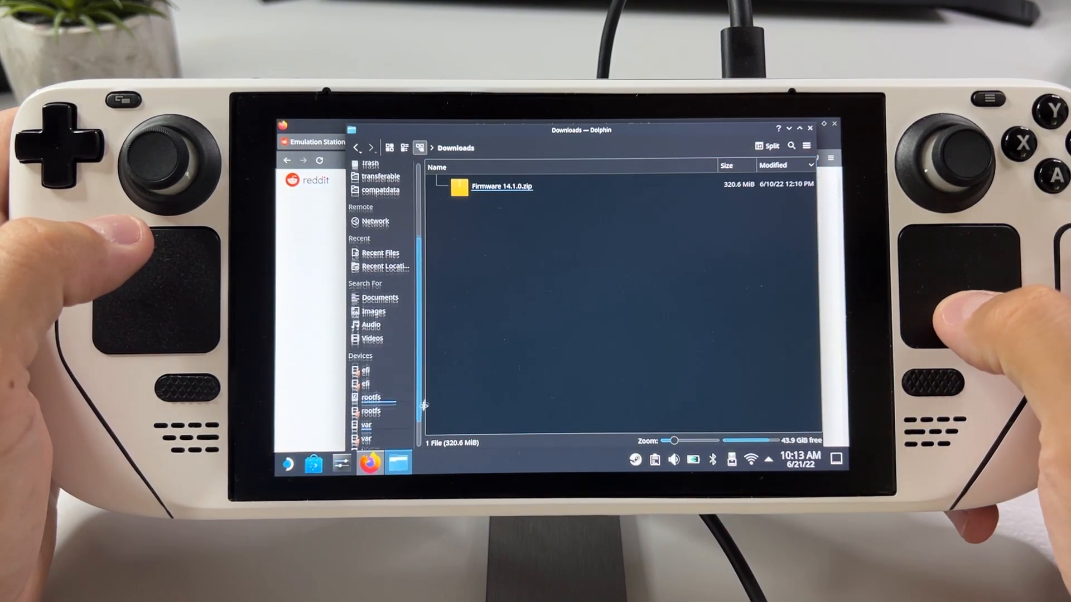
pyautogui.click(369, 409)
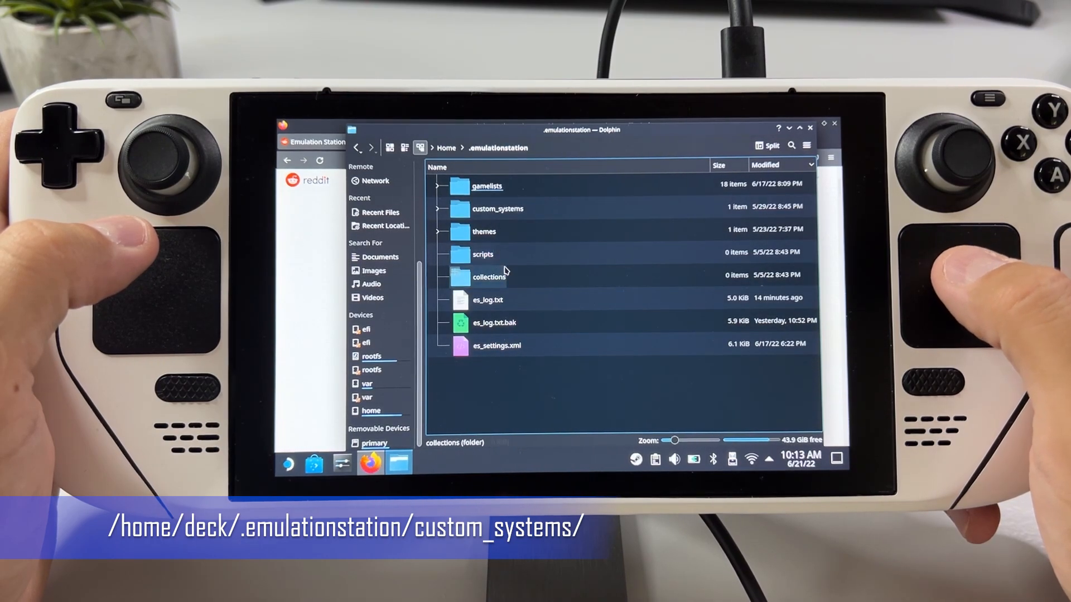
pyautogui.click(492, 321)
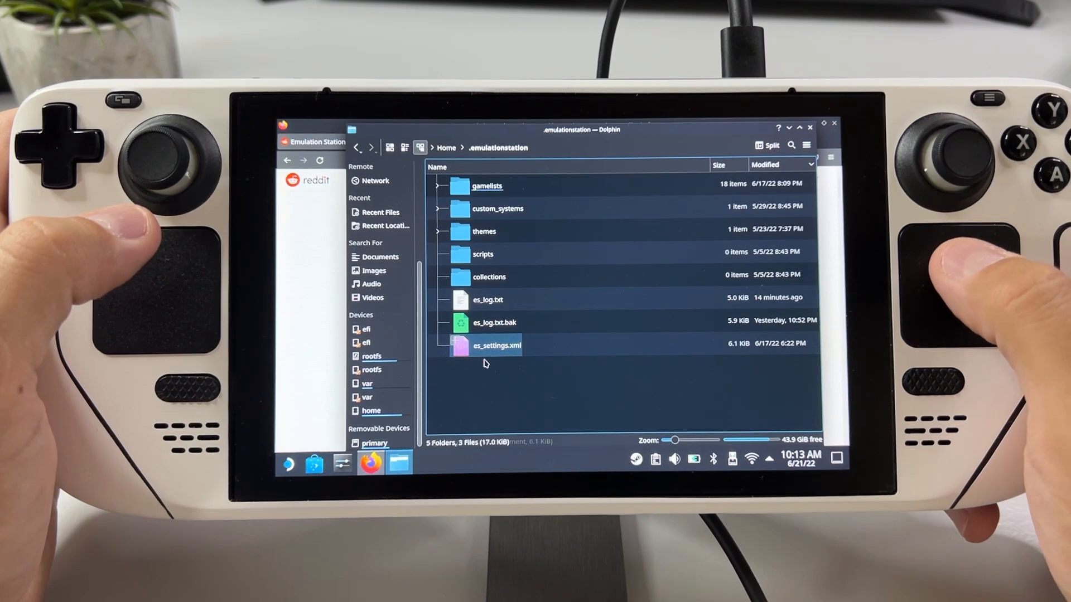
pyautogui.click(495, 322)
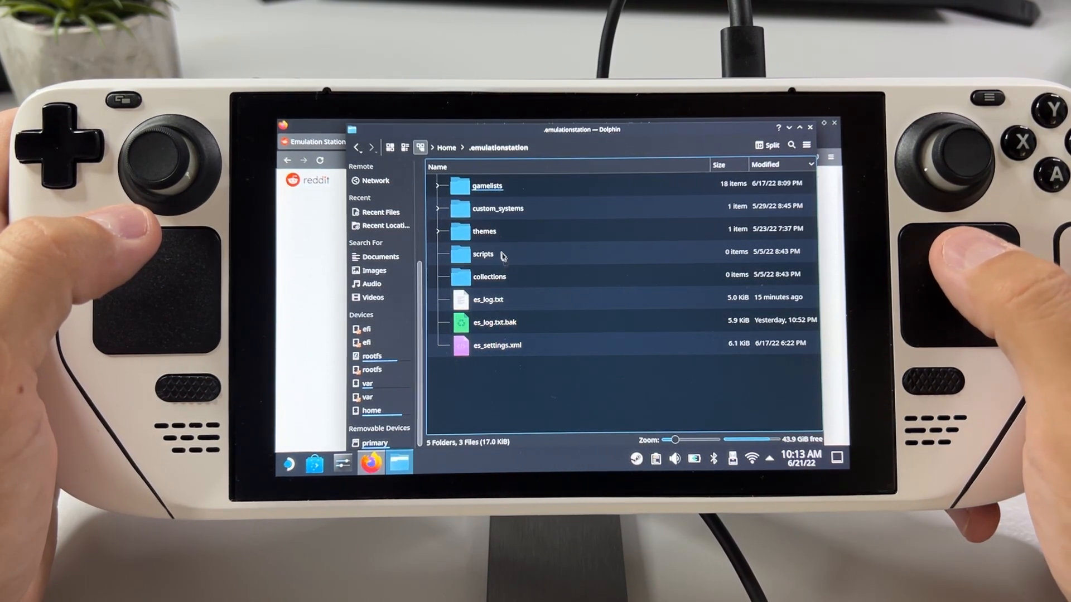
pyautogui.doubleClick(498, 209)
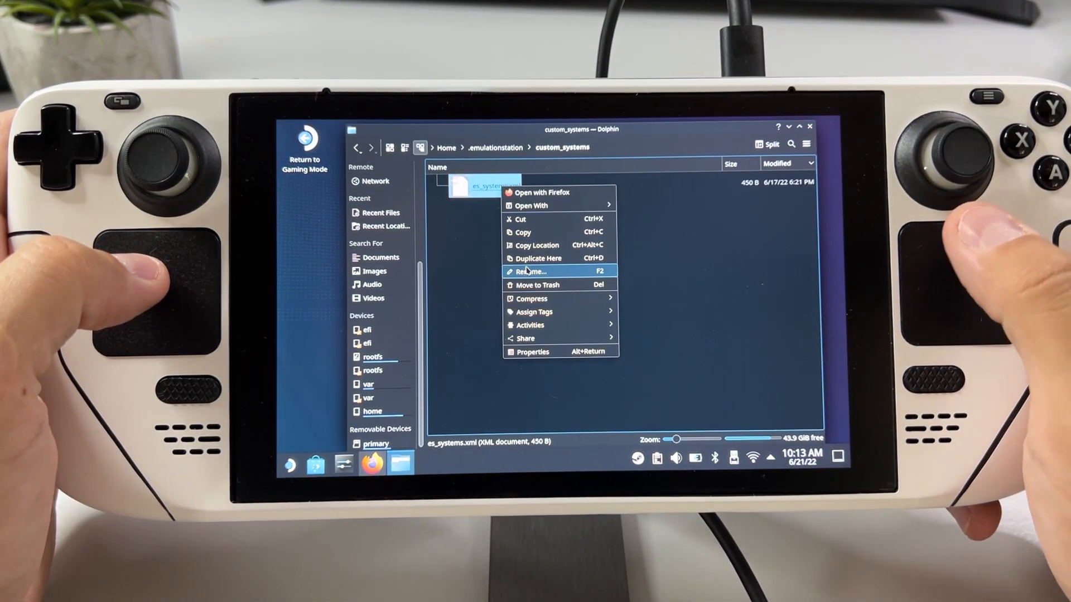
pyautogui.moveTo(533, 218)
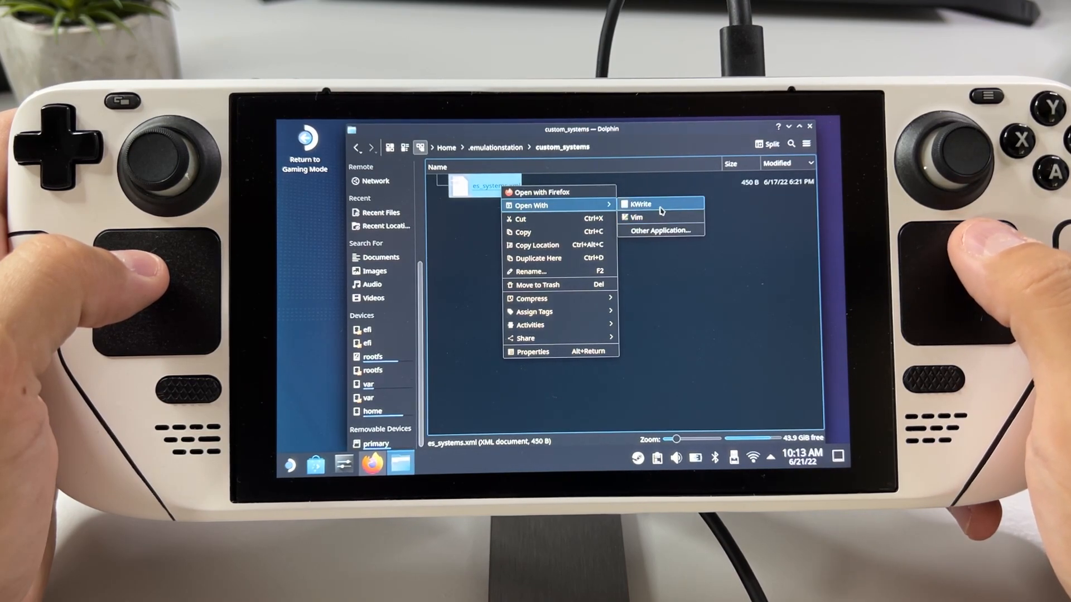
# Open es_systems.xml with KWrite and bring the editor window forward.
pyautogui.click(638, 204)
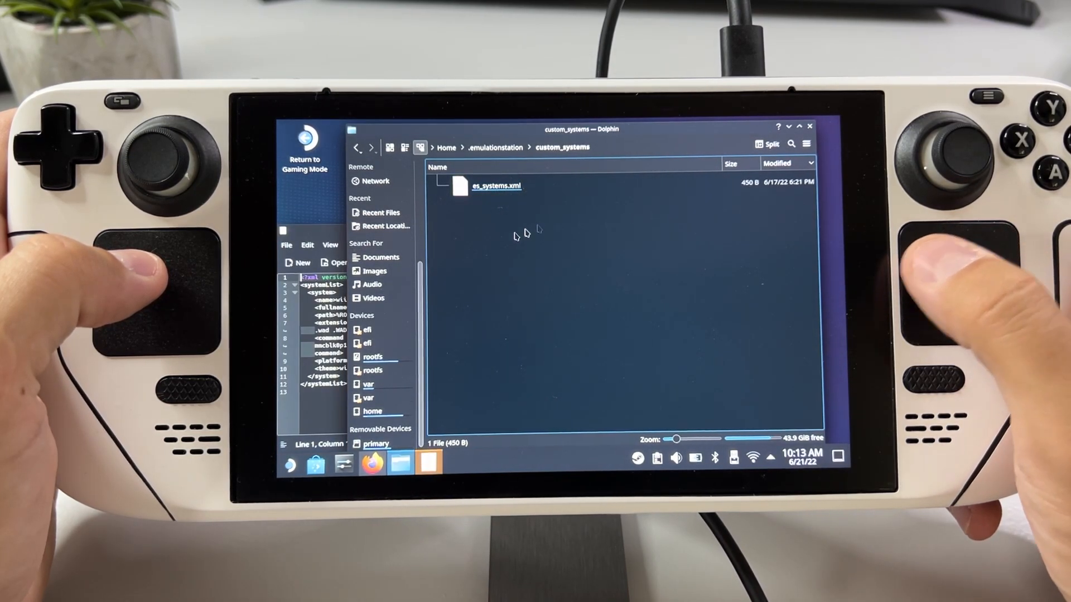
pyautogui.doubleClick(496, 187)
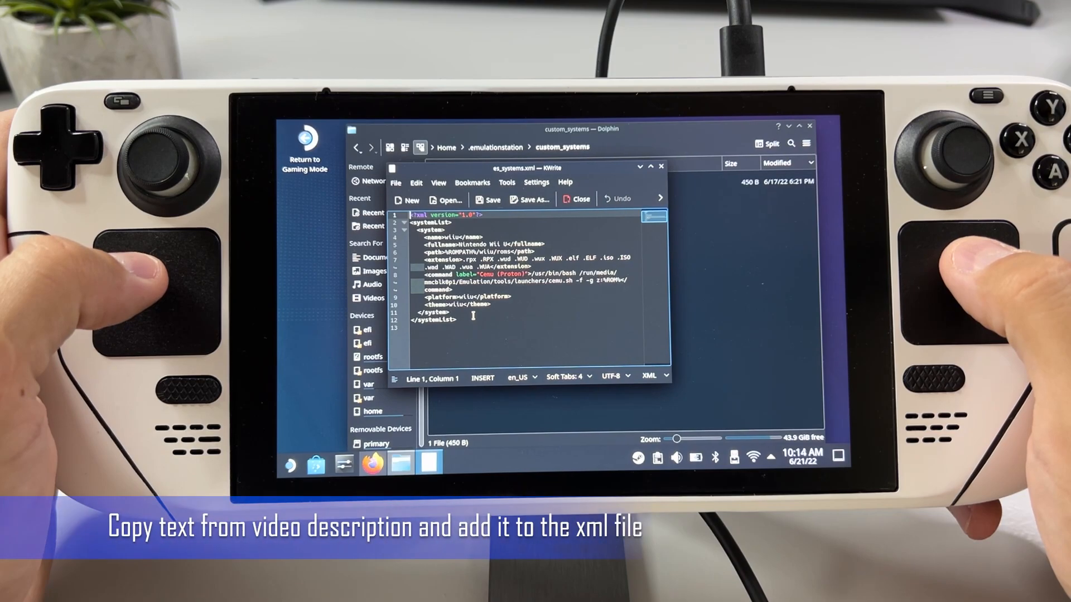
# Place the cursor after the Wii U entry's closing </system> tag for a new line.
pyautogui.click(454, 312)
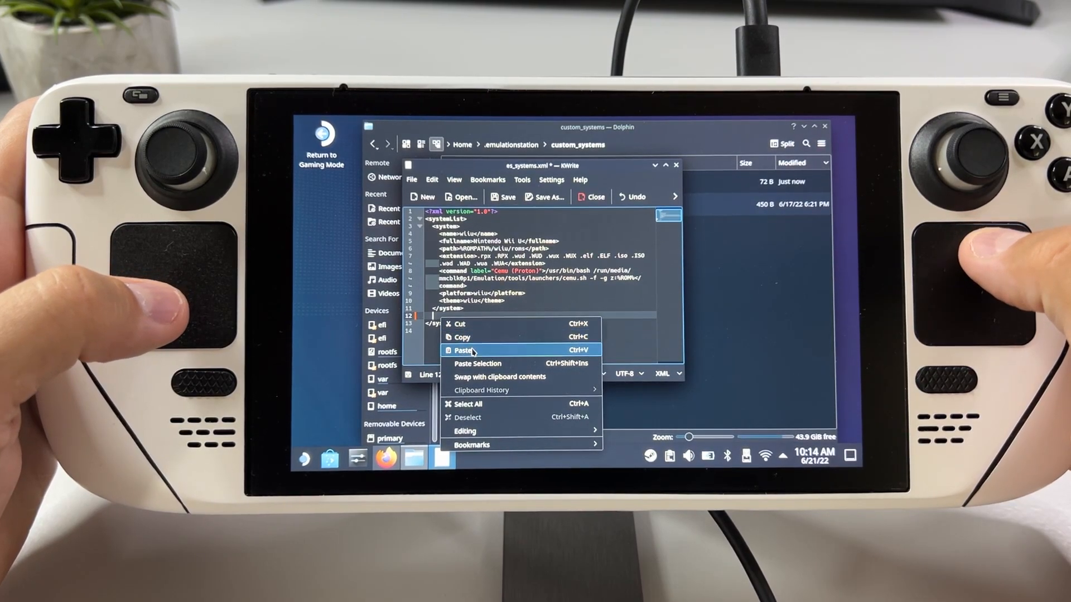
pyautogui.click(468, 349)
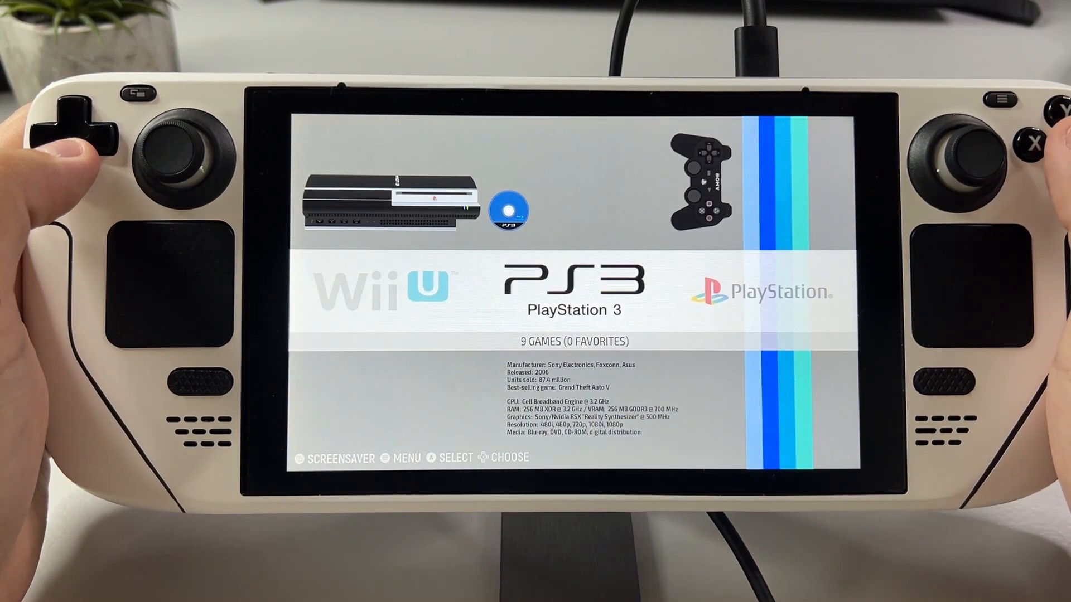
# Enter the PlayStation 3 list and move down through Jak and Daxter to Metal Gear Solid HD Collection.
pyautogui.click(1027, 93)
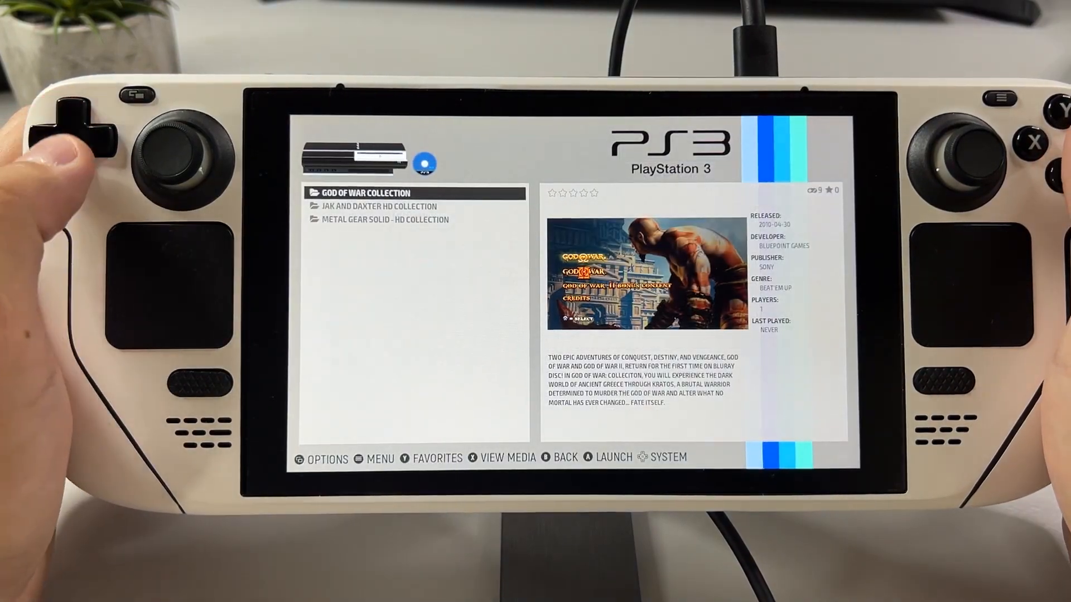
pyautogui.press('down')
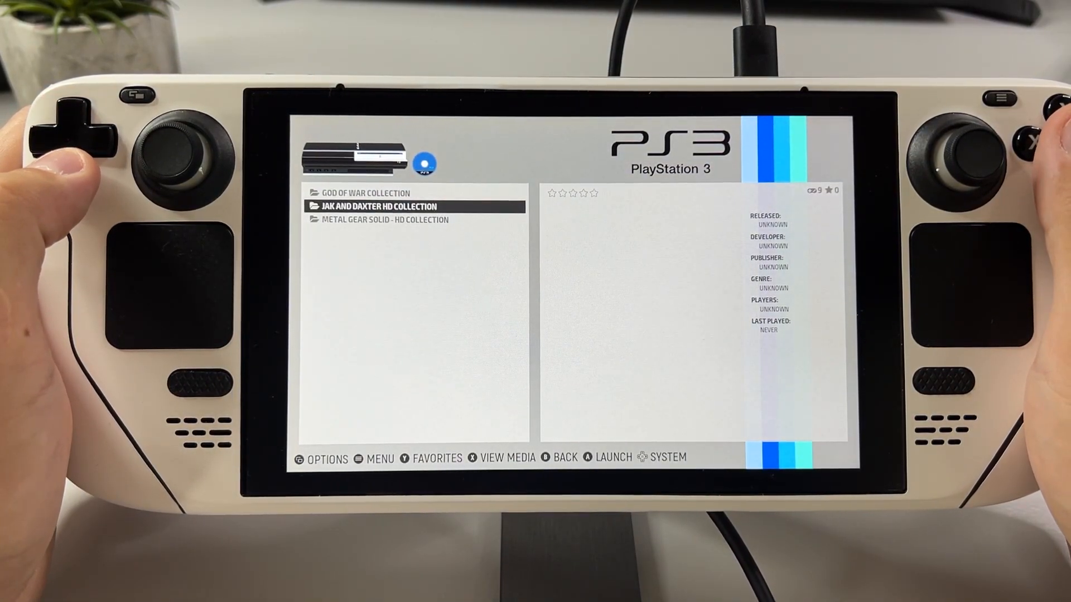
pyautogui.press('down')
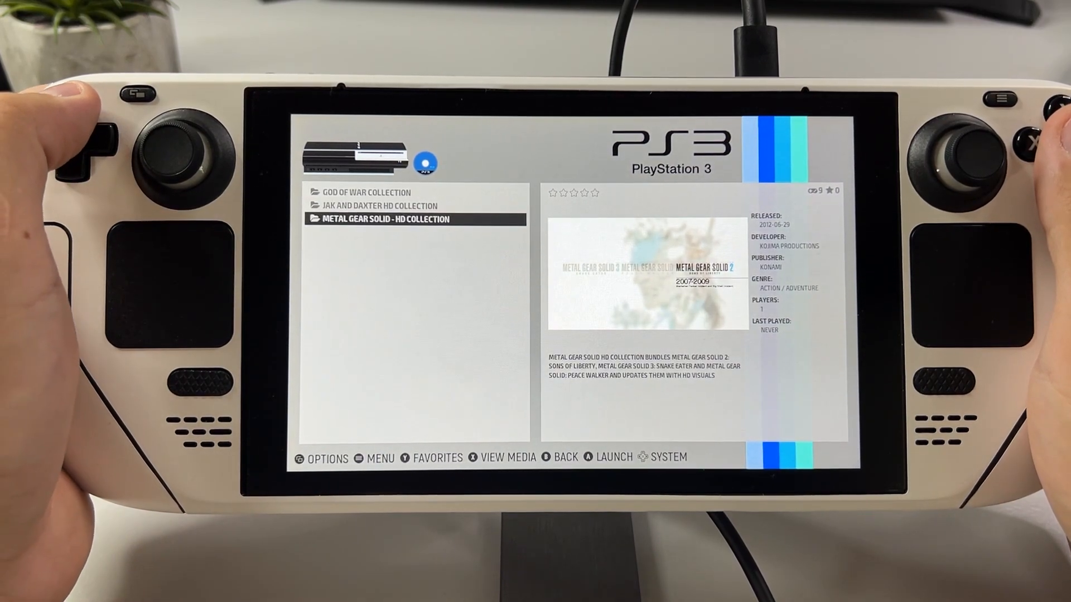